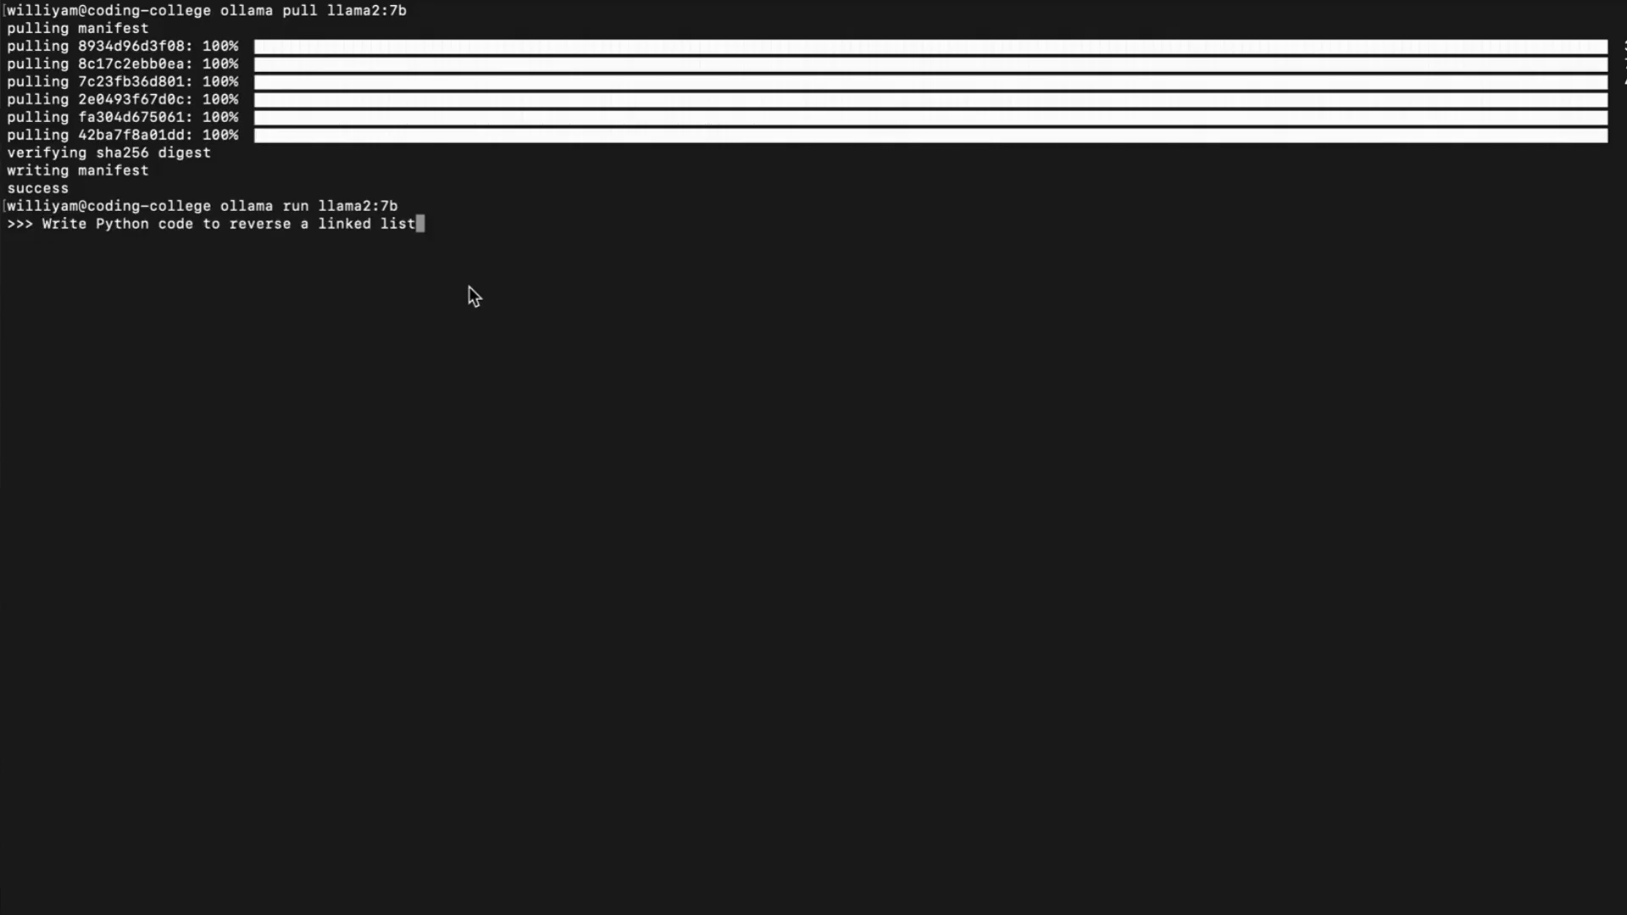
Step: Submit the prompt 'Write Python code to reverse a linked list' to llama2:7b
key("Return")
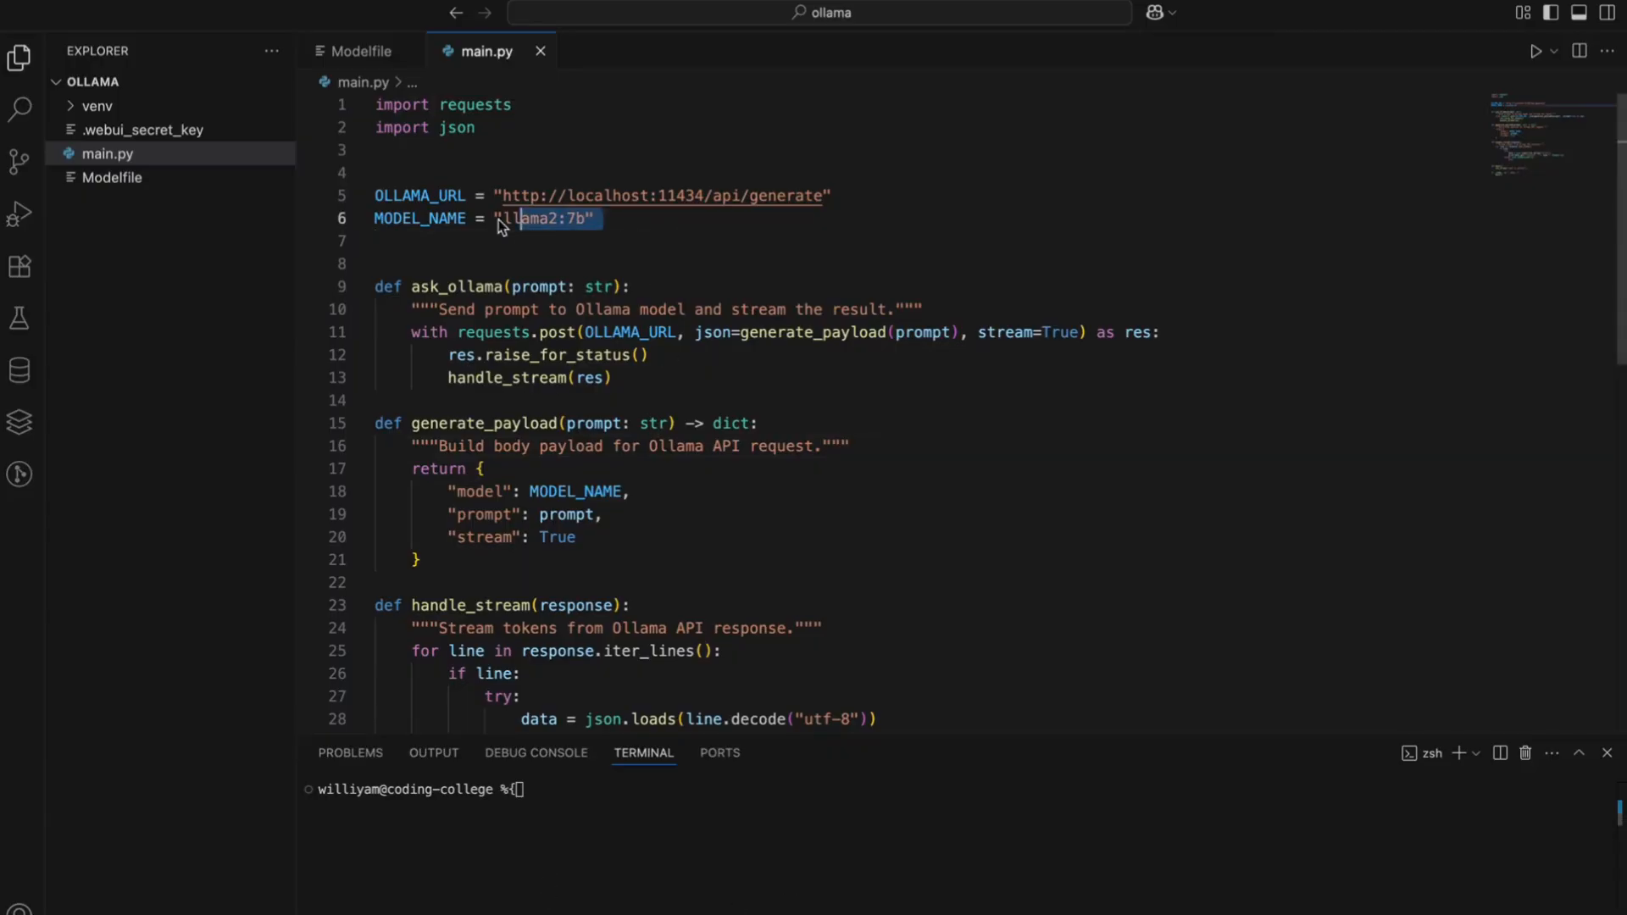
scroll("down", 3)
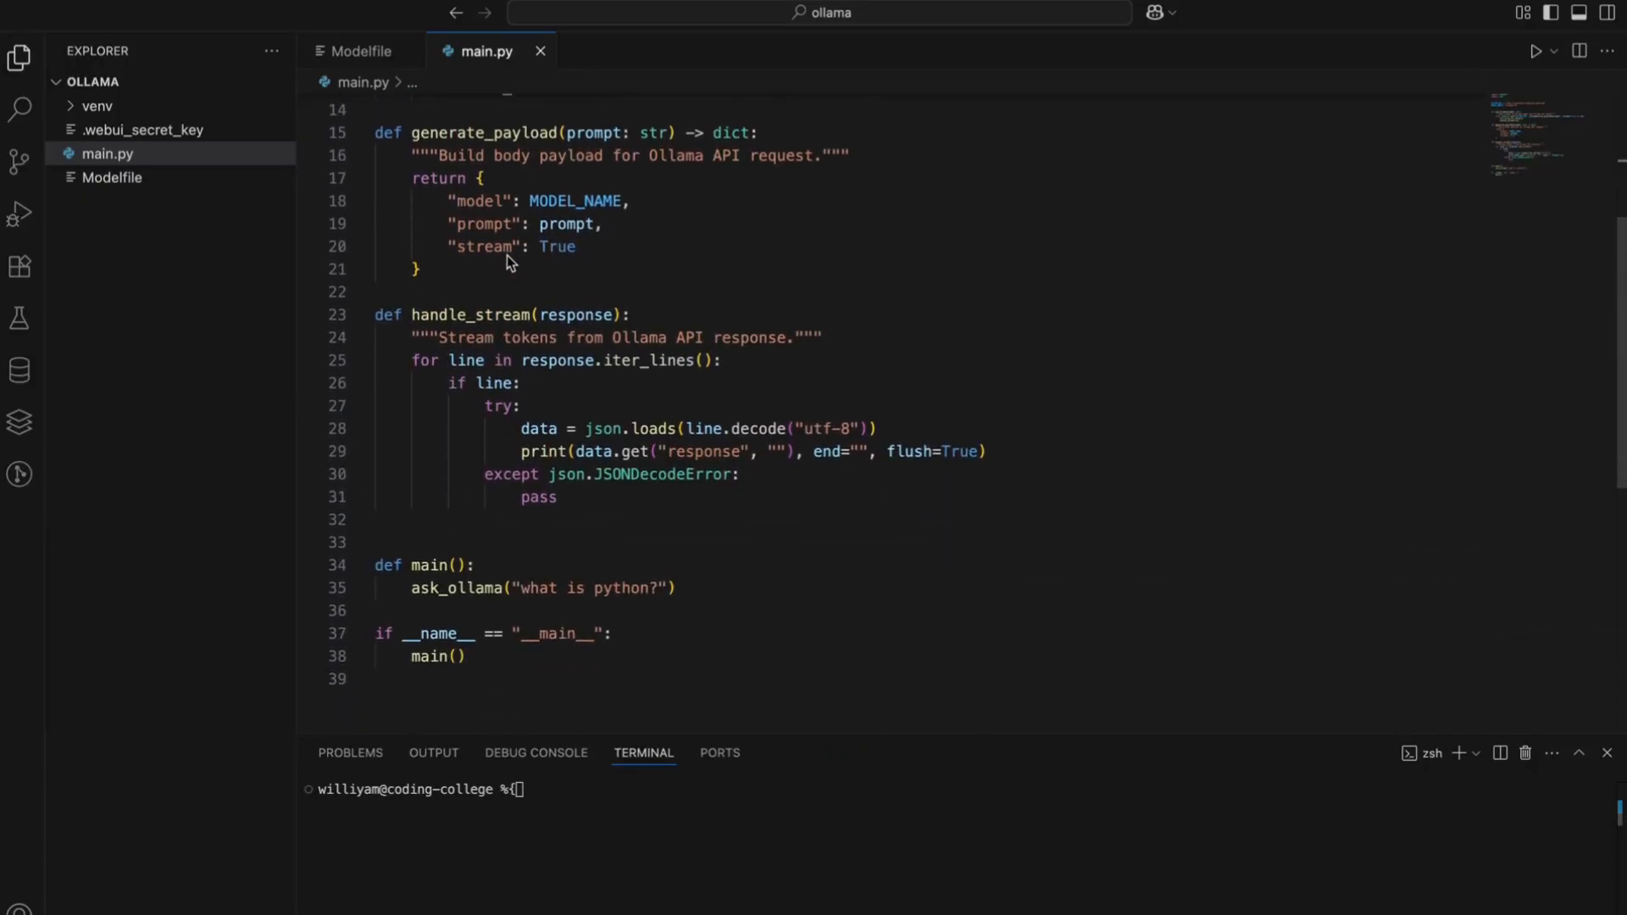